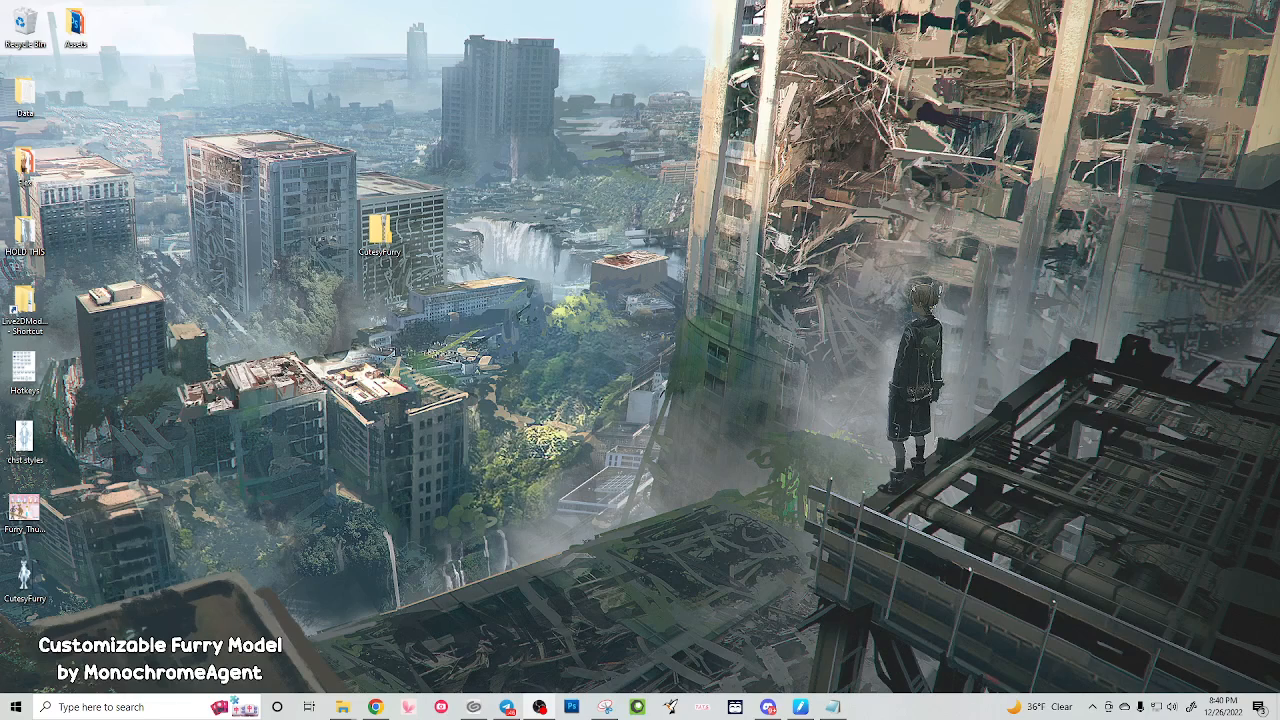
mouse_move(581, 365)
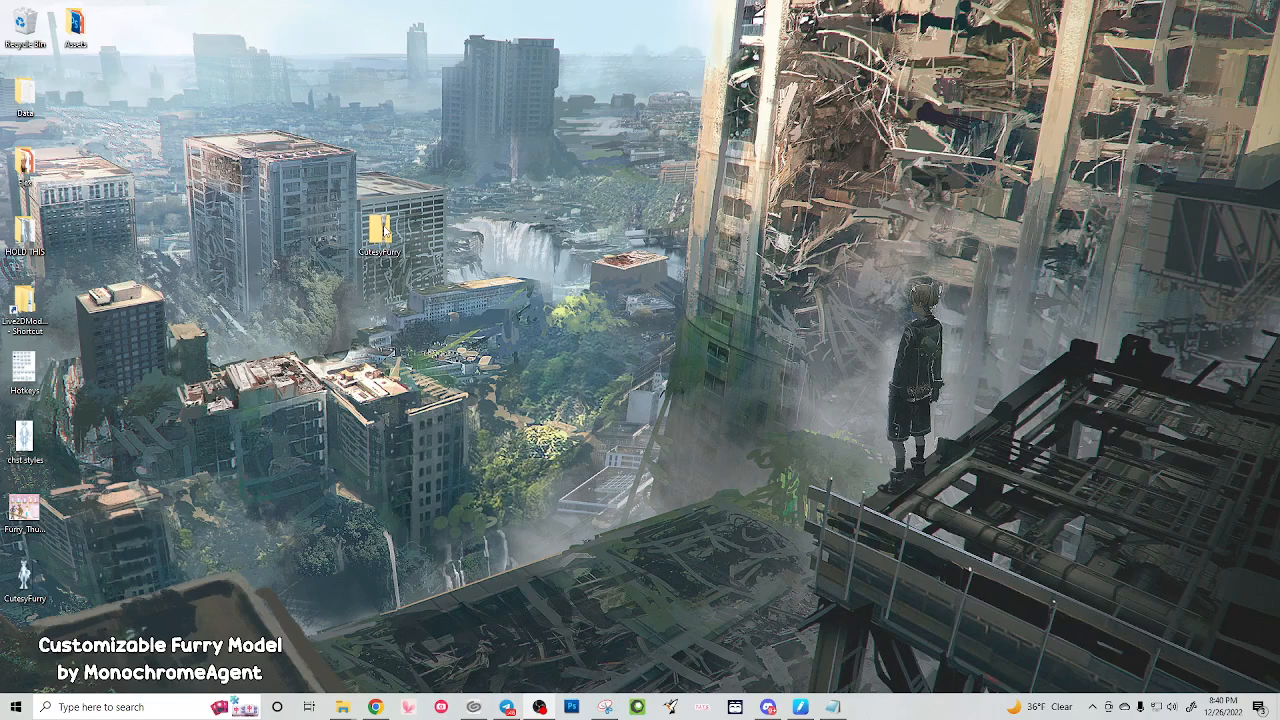
mouse_move(403, 227)
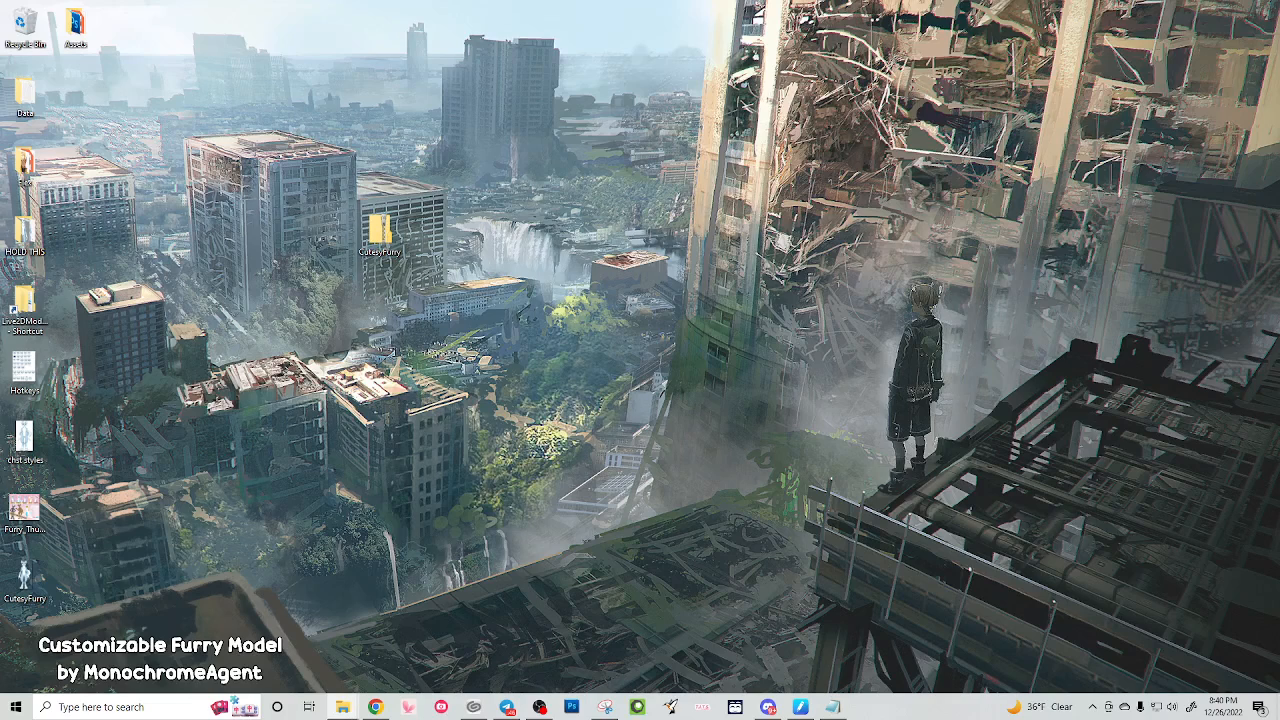
Open the CutesyFurry zip file on the desktop to view its contents
double_click(380, 230)
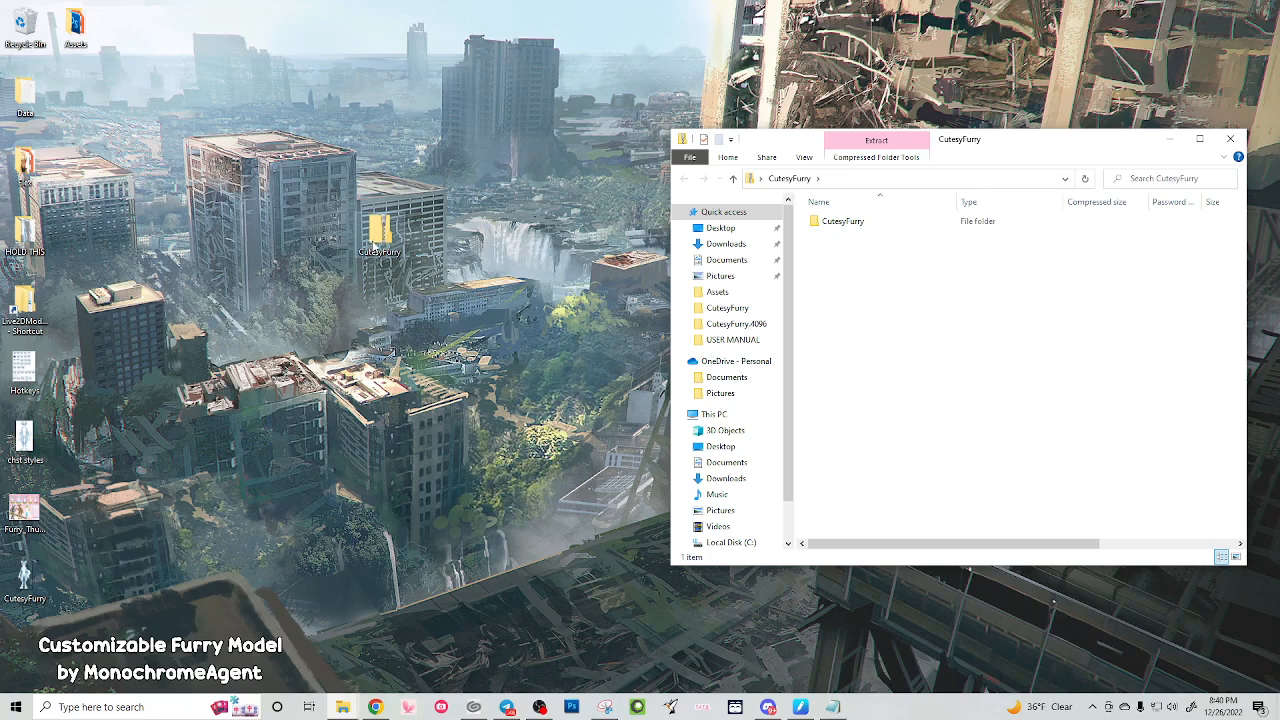
Extract all files from the CutesyFurry zip into Desktop\CutesyFurry
right_click(378, 225)
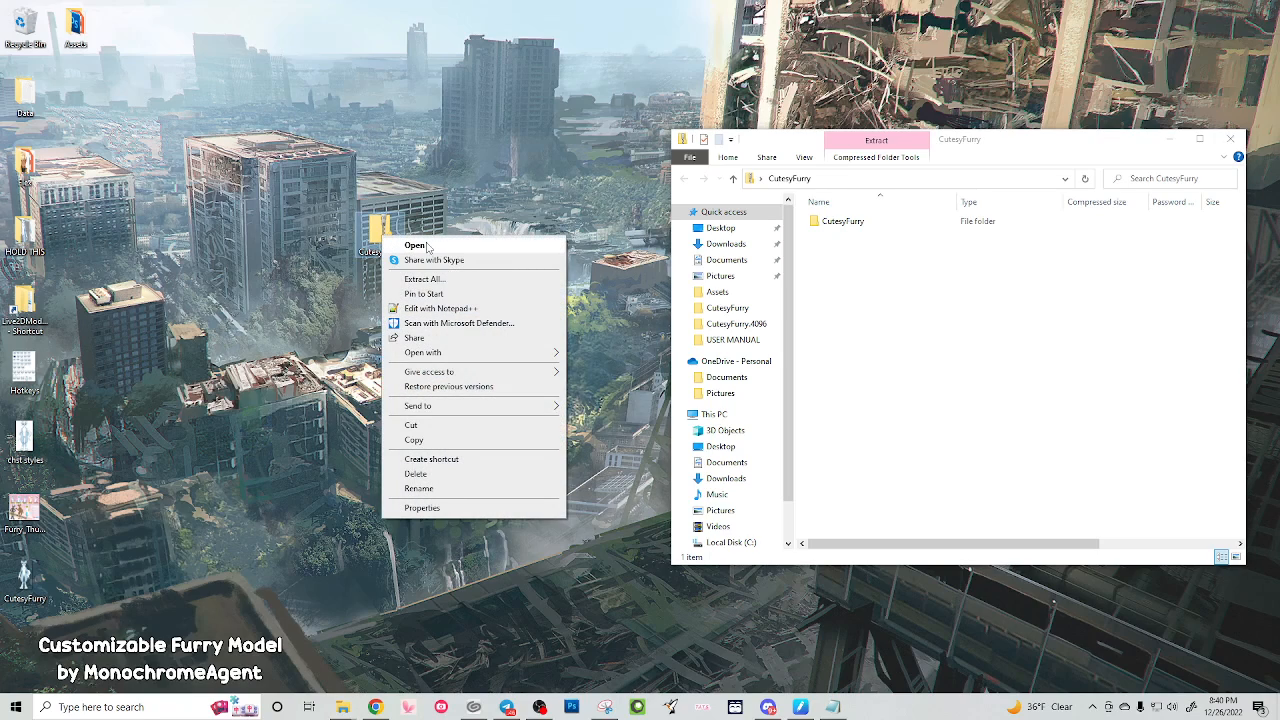
click(424, 278)
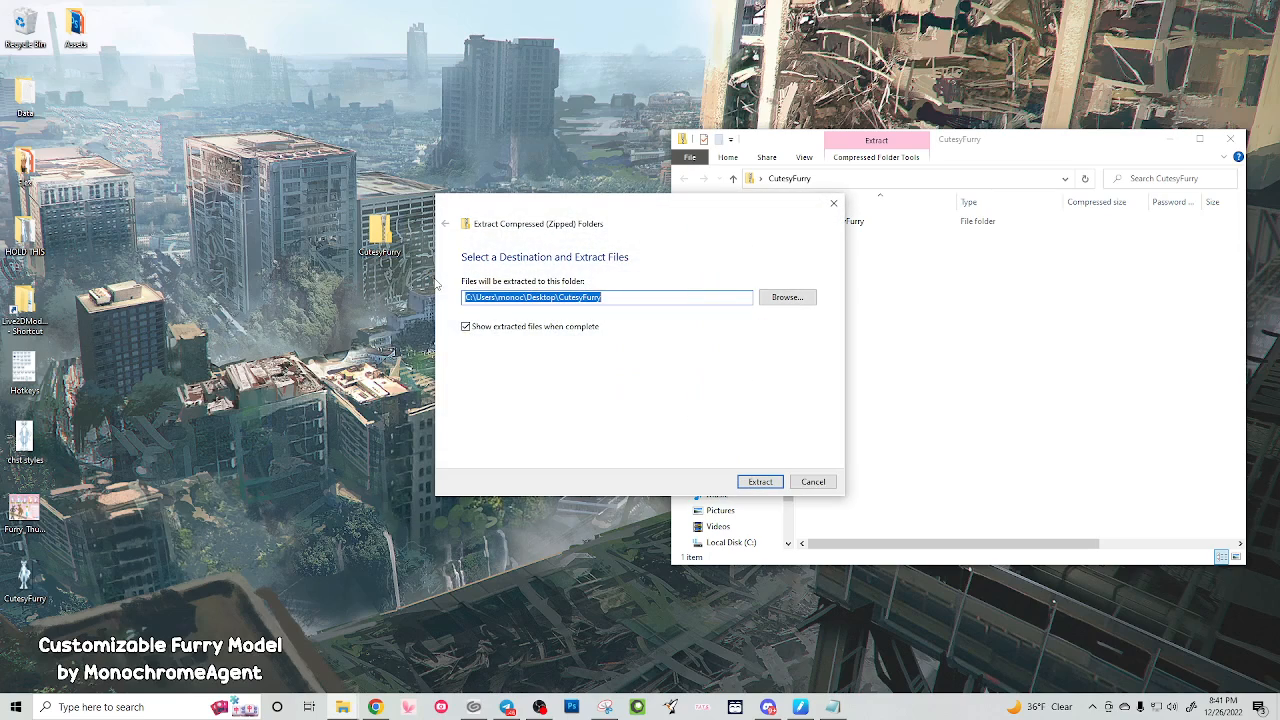
mouse_move(787, 458)
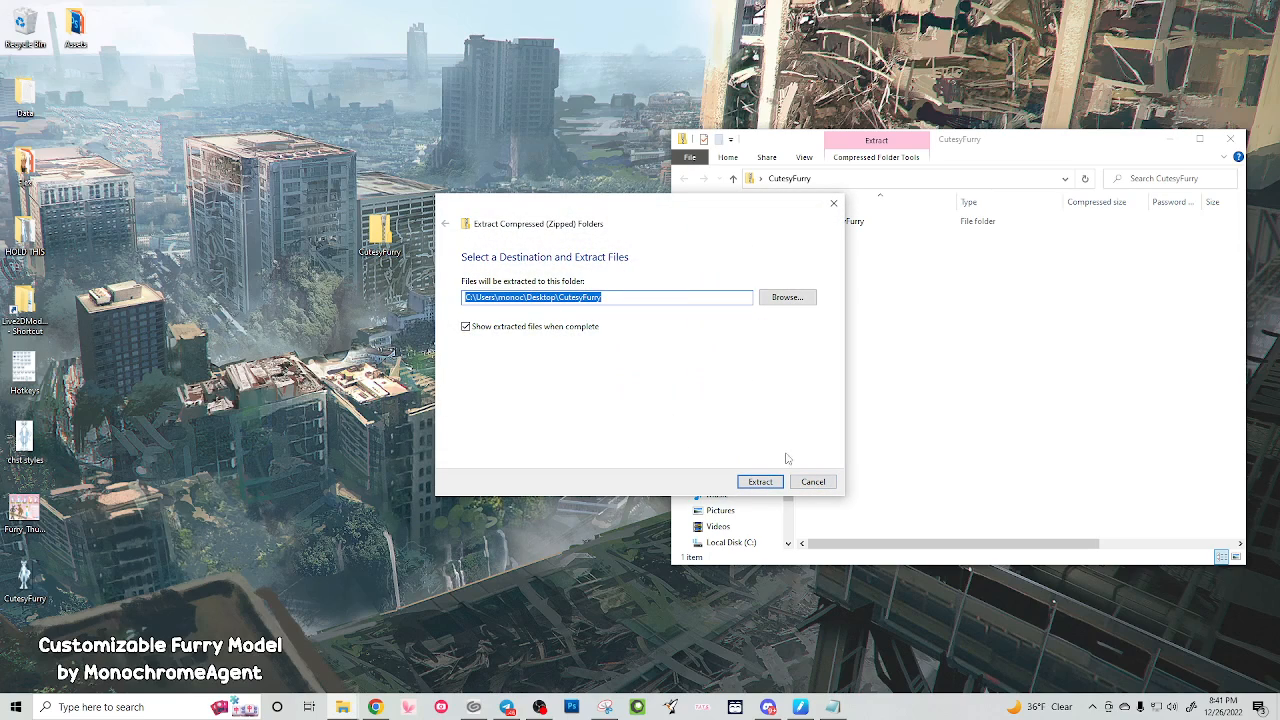
click(760, 481)
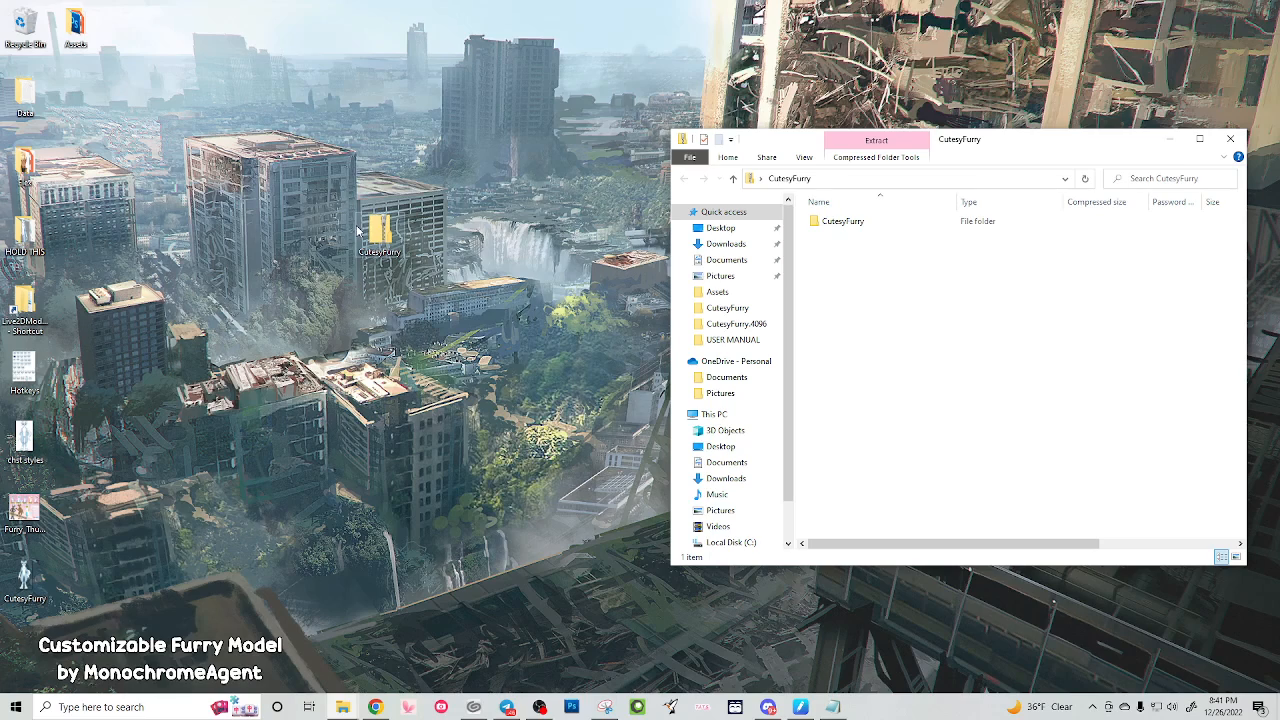
Move the Explorer window left and browse to the Storage (D:) drive
click(843, 221)
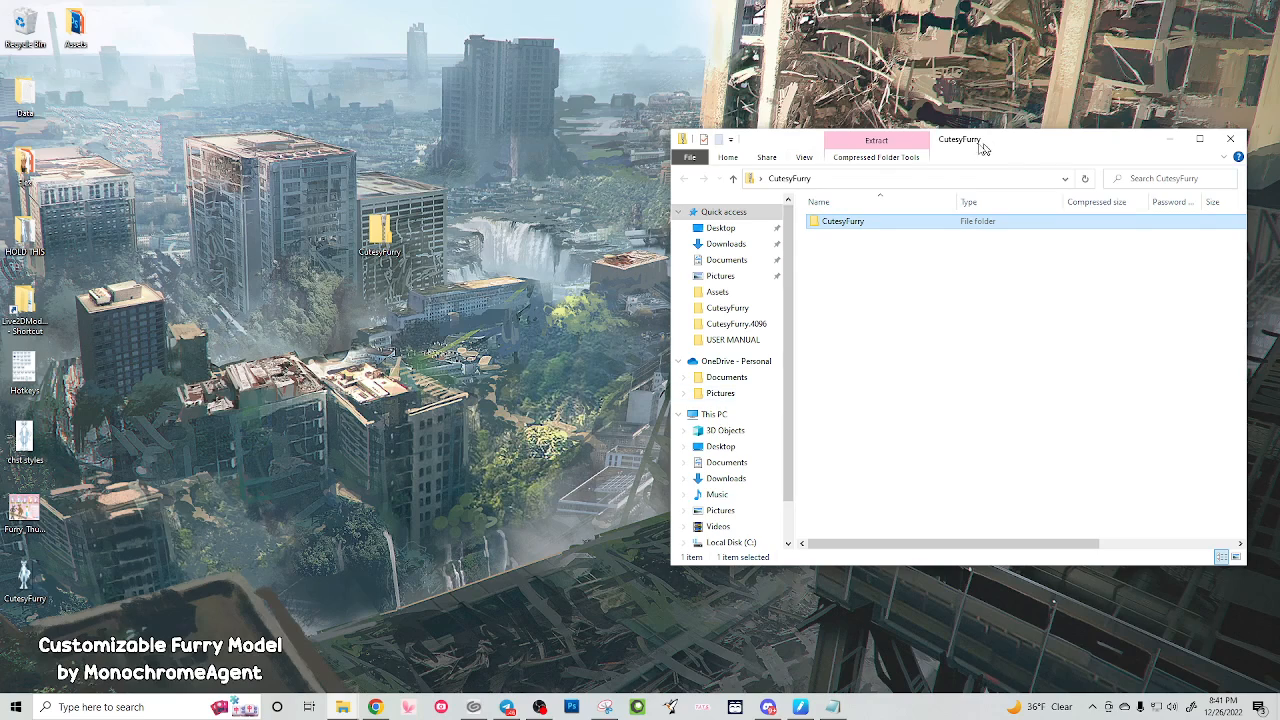
drag(959, 139, 426, 116)
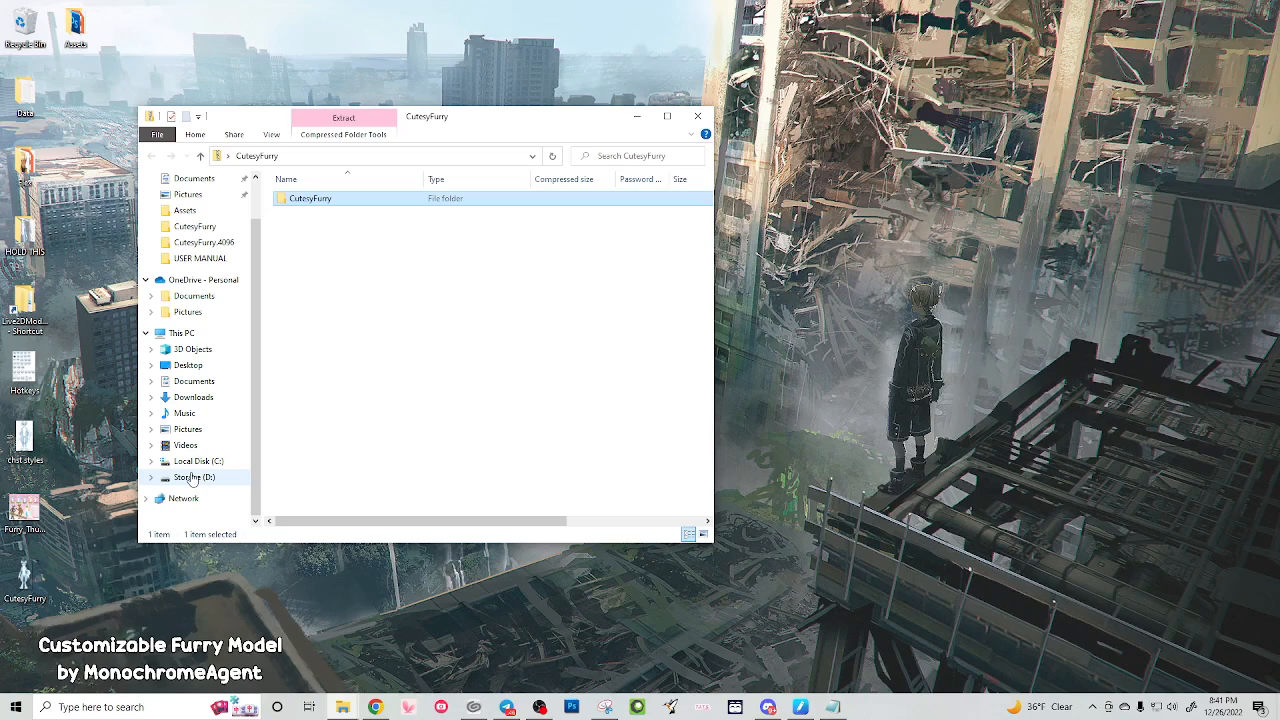
click(196, 477)
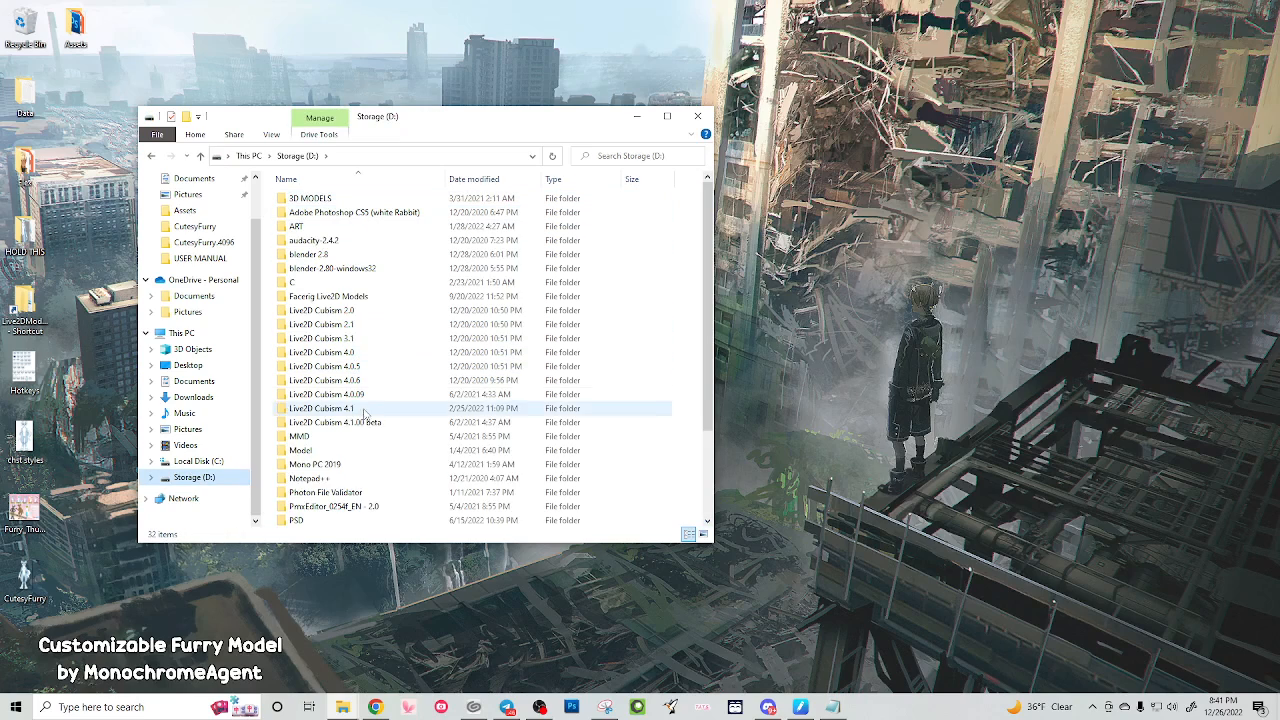
scroll(down, 3)
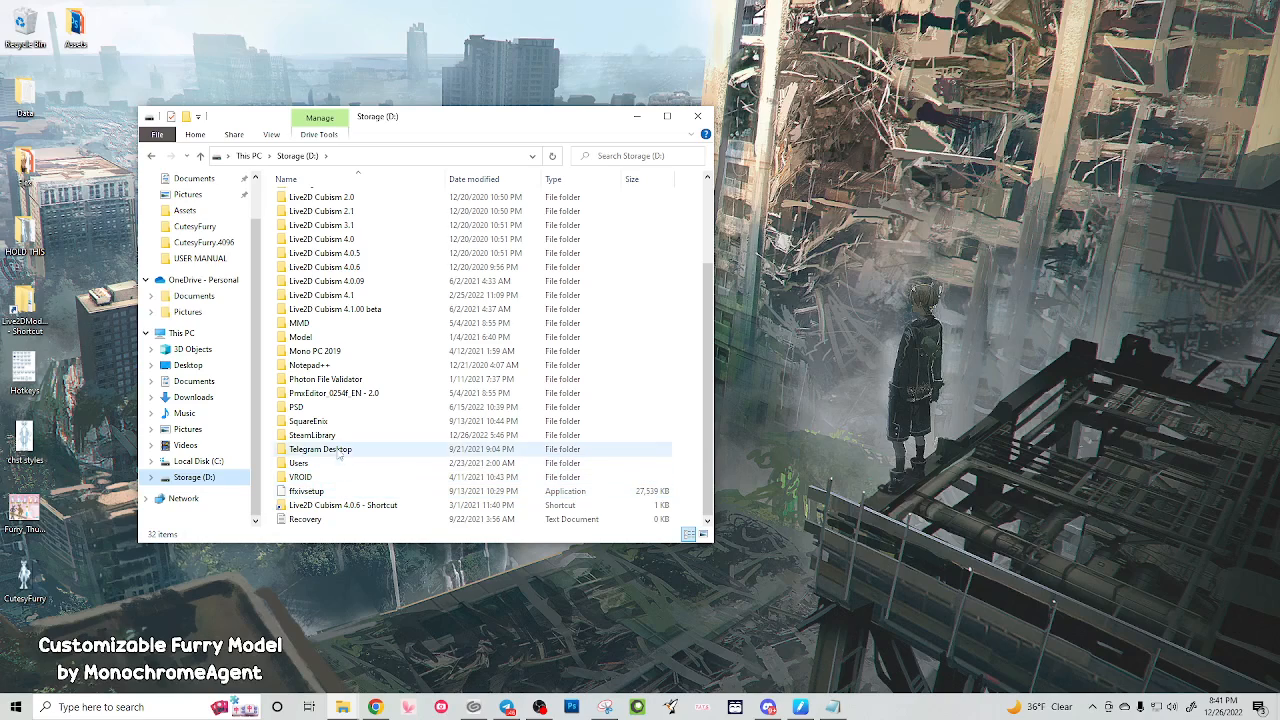
Navigate SteamLibrary > common > VTube Studio > VTube Studio_Data > StreamingAssets
double_click(311, 434)
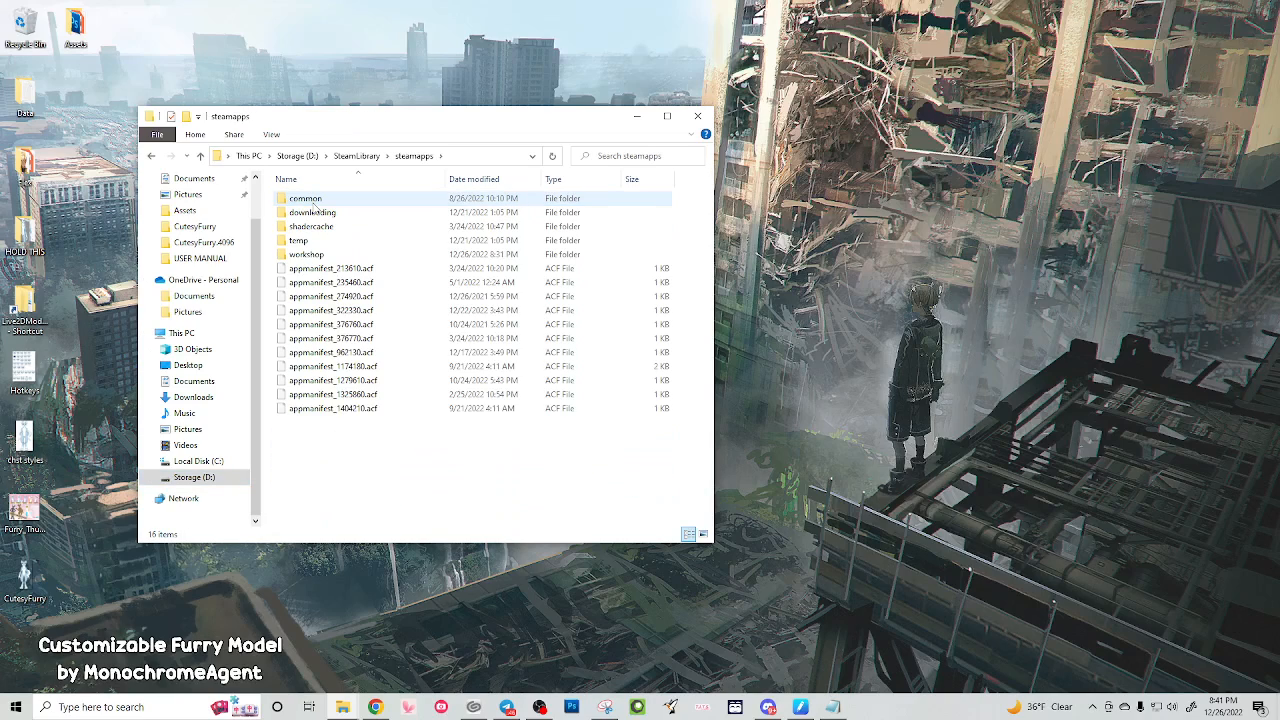
double_click(305, 197)
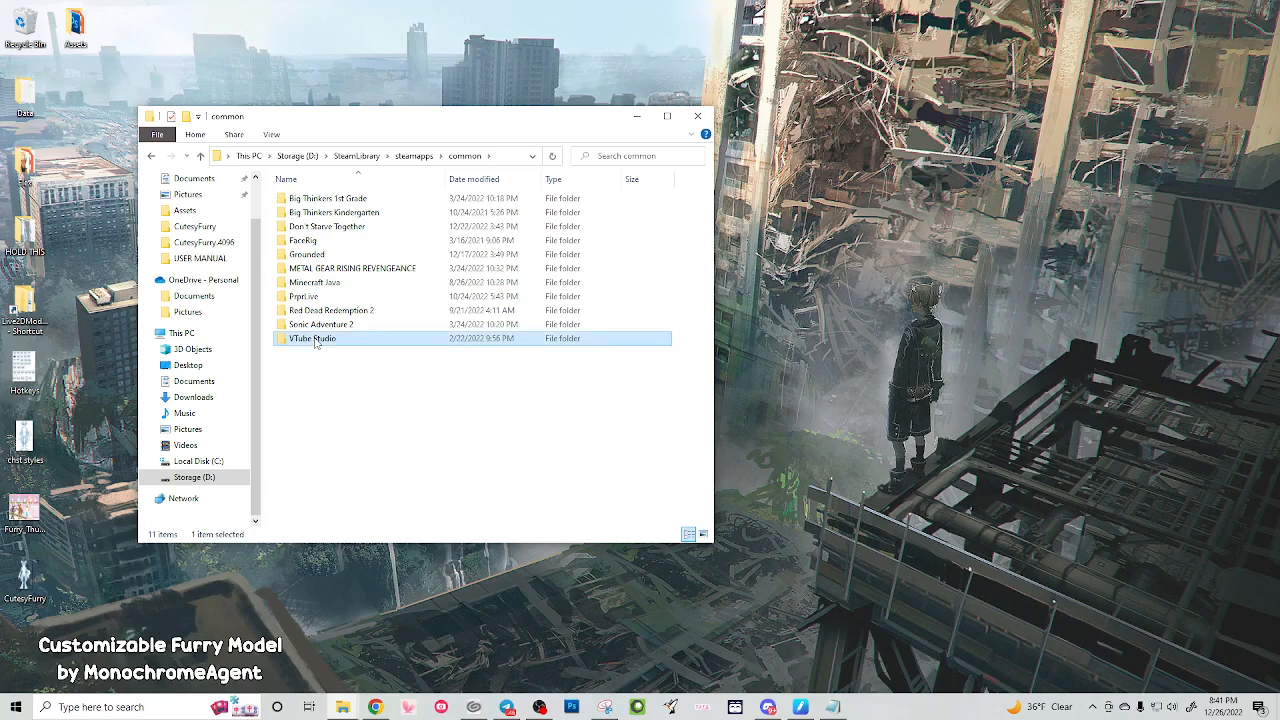
double_click(313, 338)
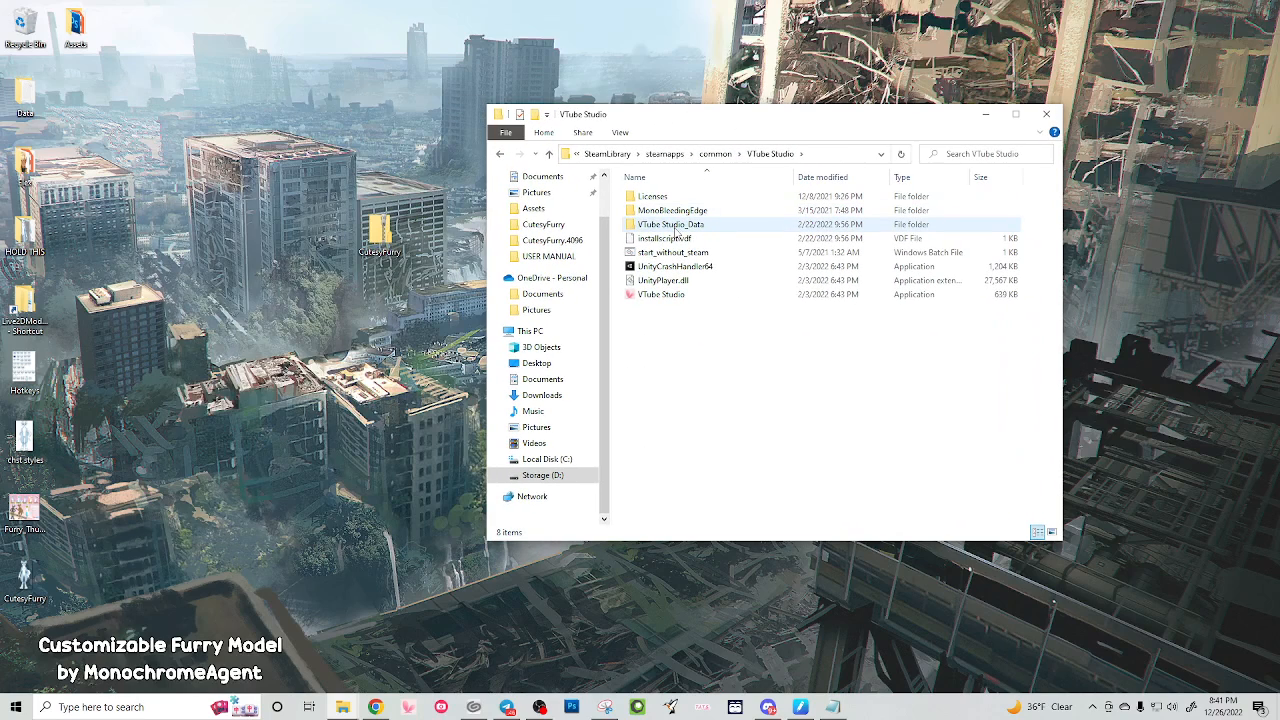
double_click(671, 224)
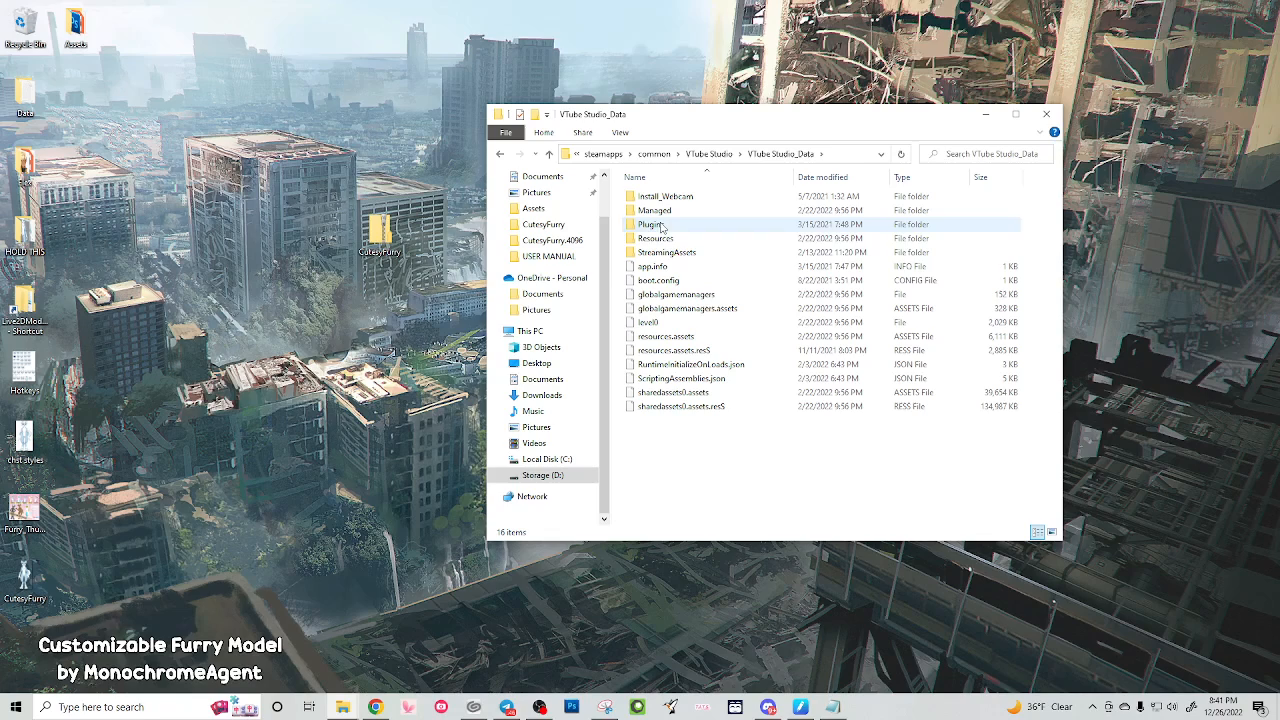
double_click(667, 252)
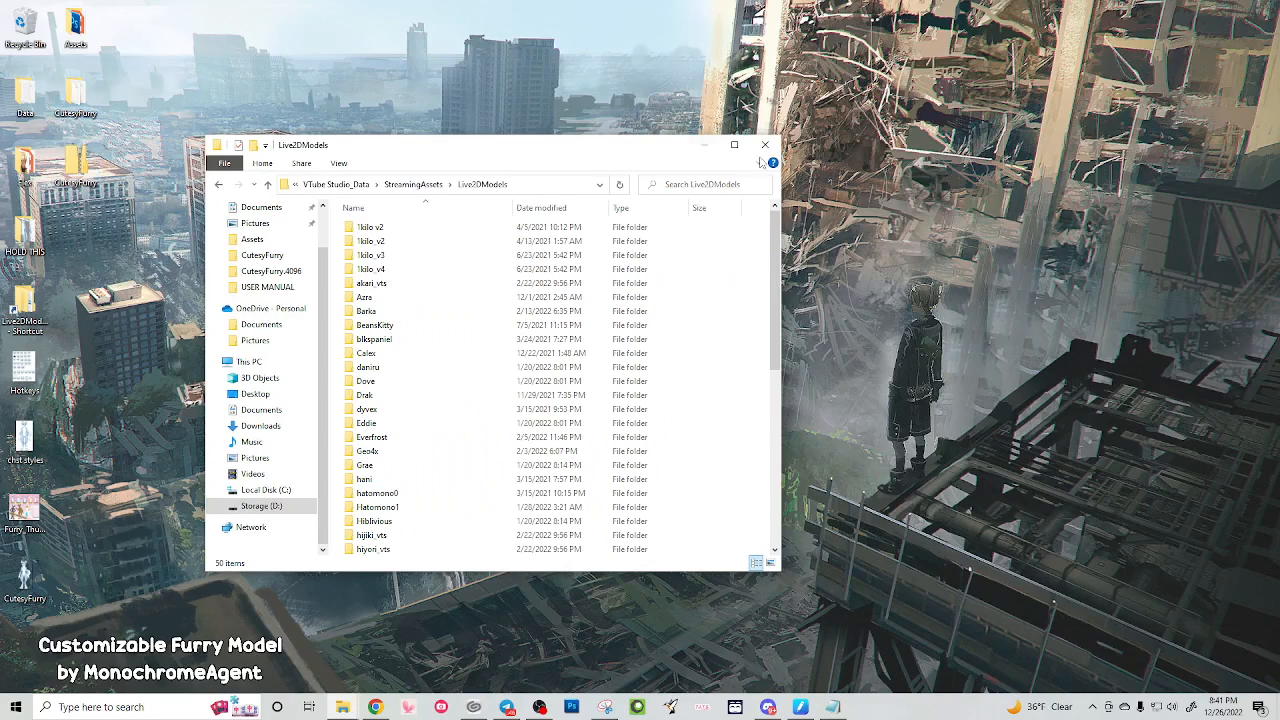
Close the Explorer window showing the Live2DModels folder
click(765, 145)
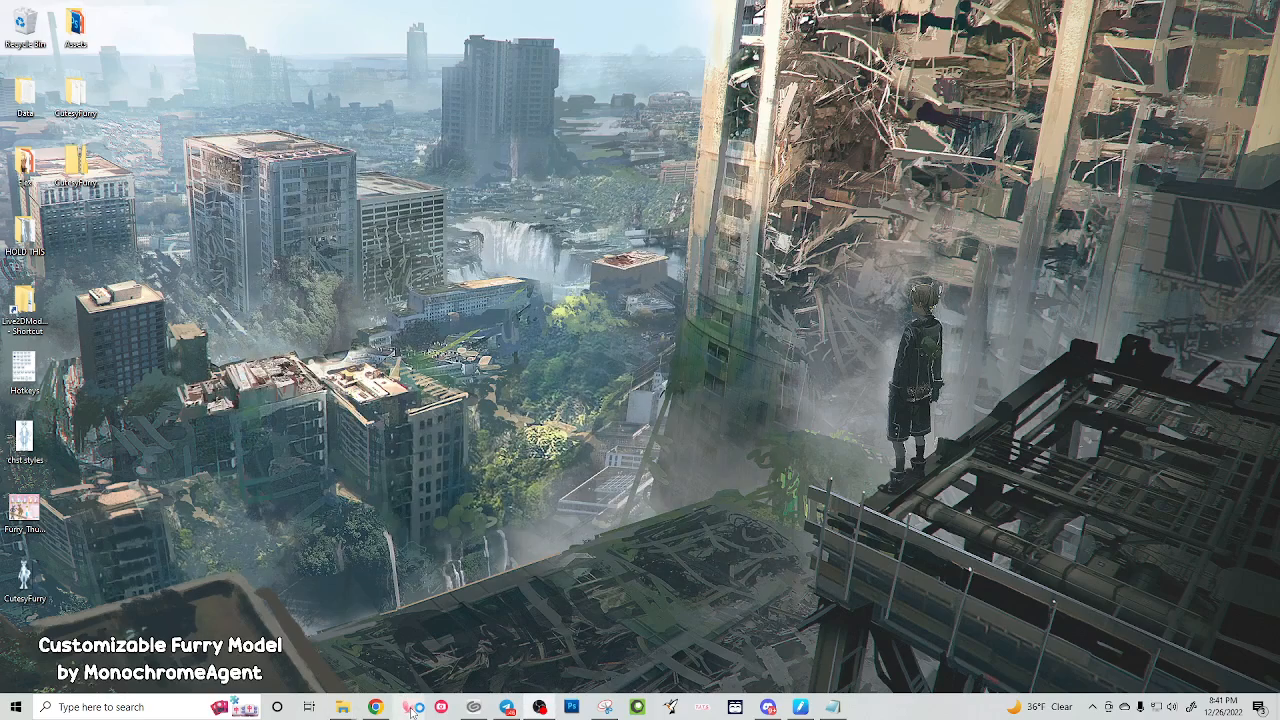
Launch VTube Studio from the taskbar and wait through the Unity splash screen
click(409, 707)
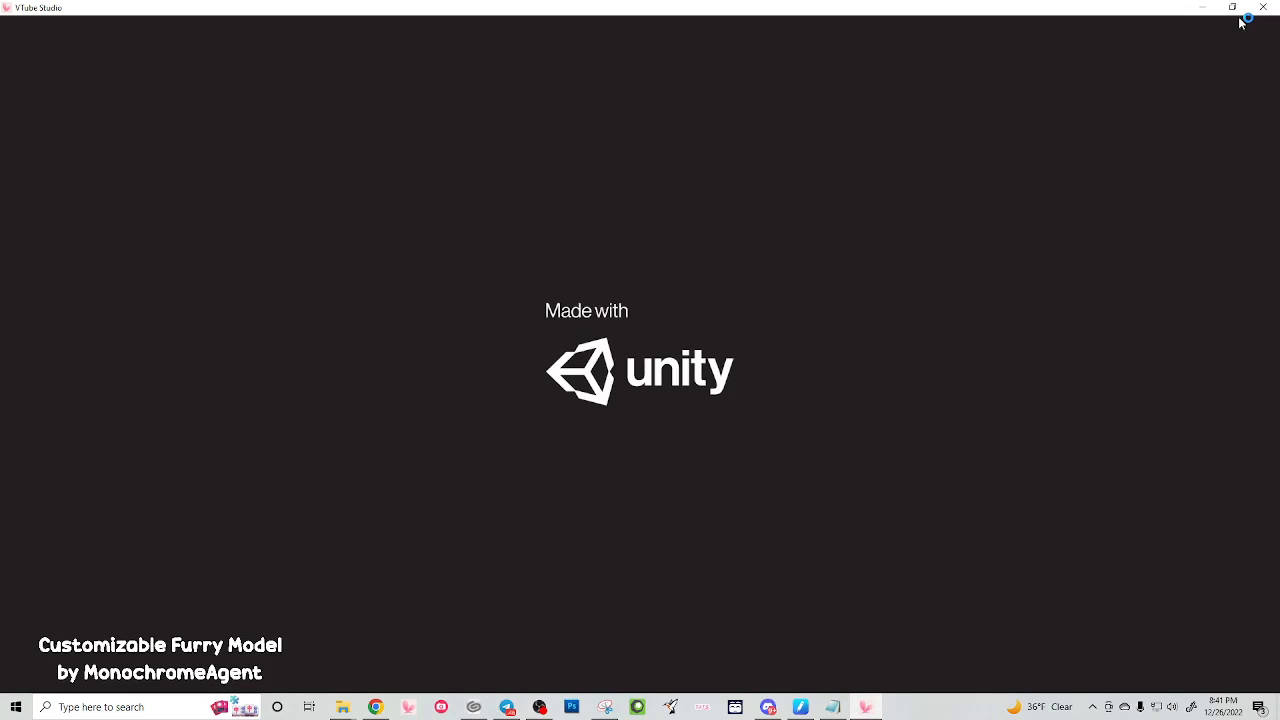
mouse_move(1170, 246)
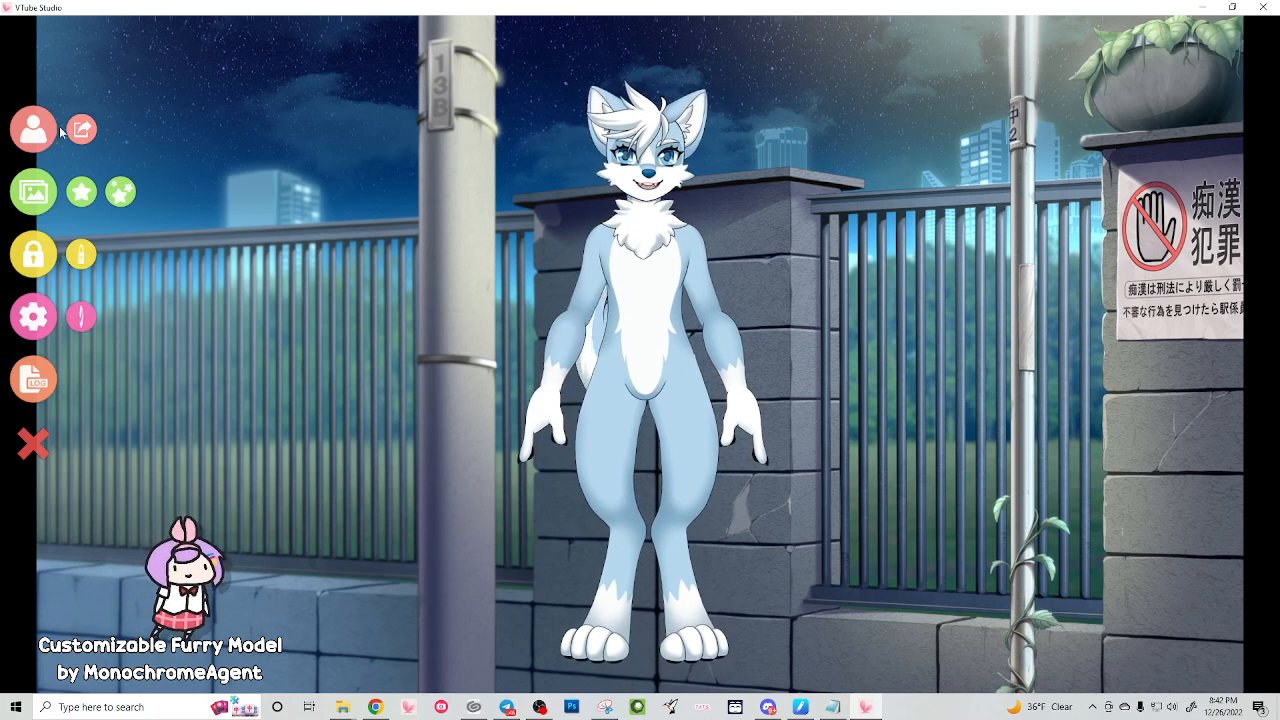
Show the model selection bar with the available models listed
click(33, 130)
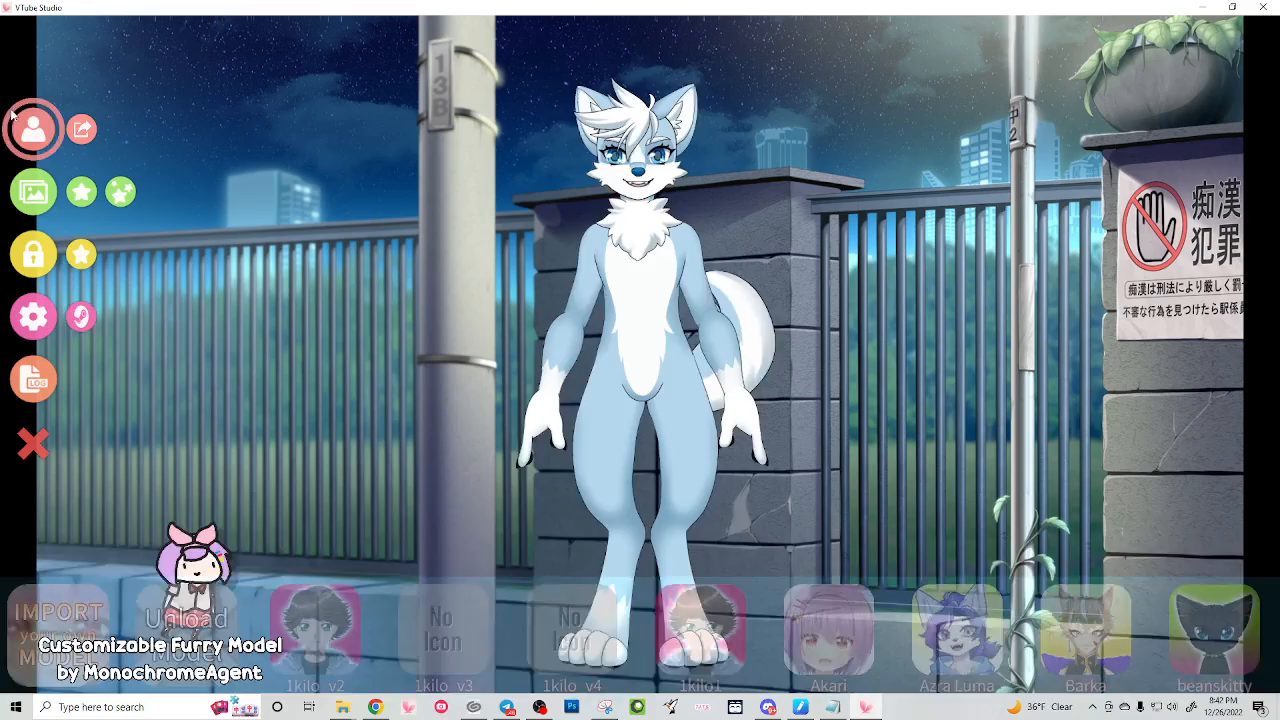
click(33, 128)
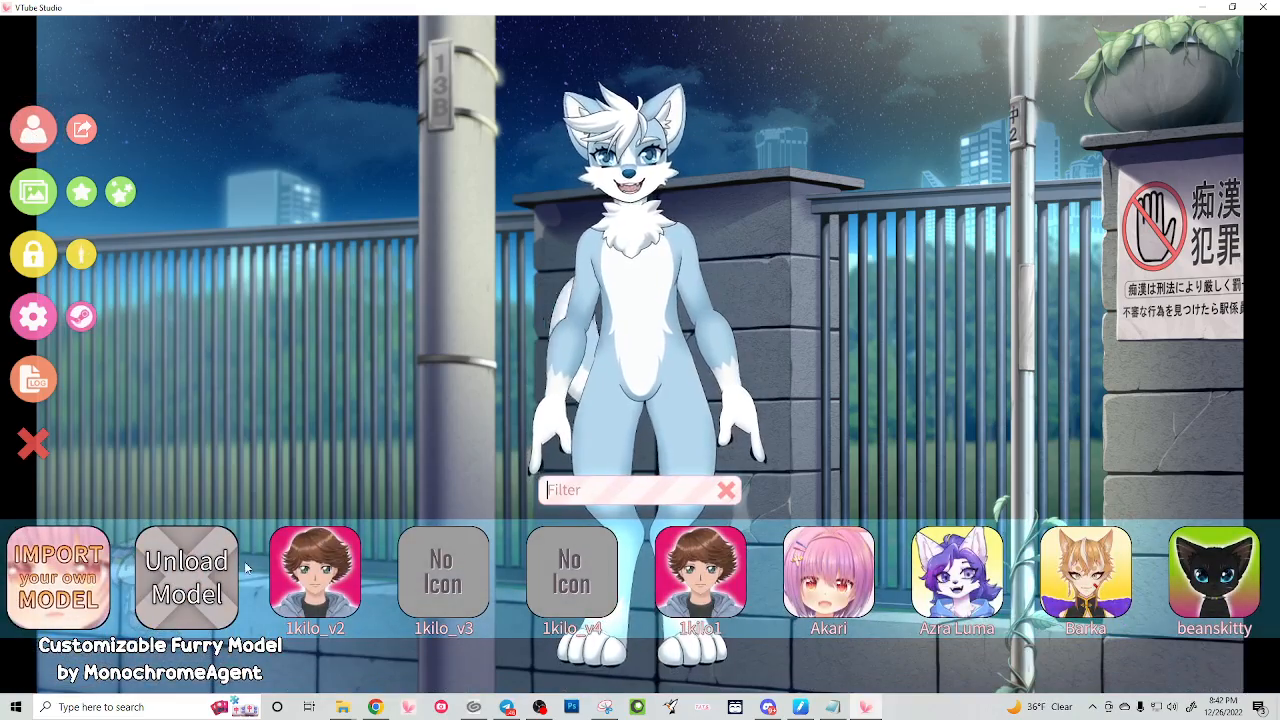